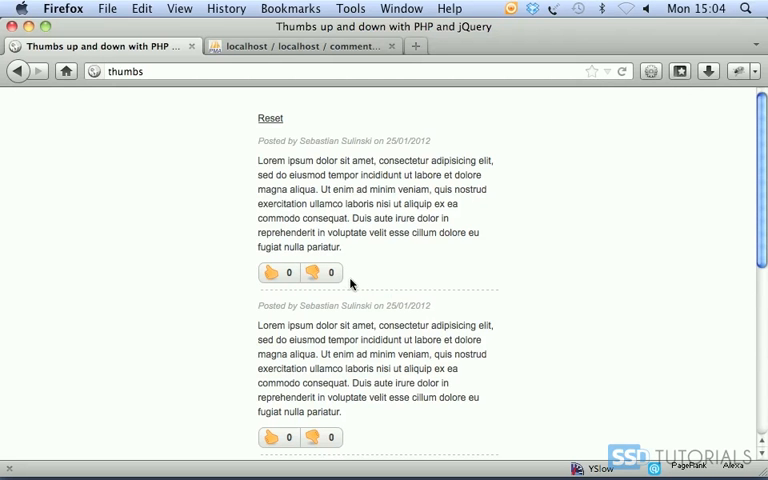
Open core.js from the js folder in the sidebar.
click(272, 272)
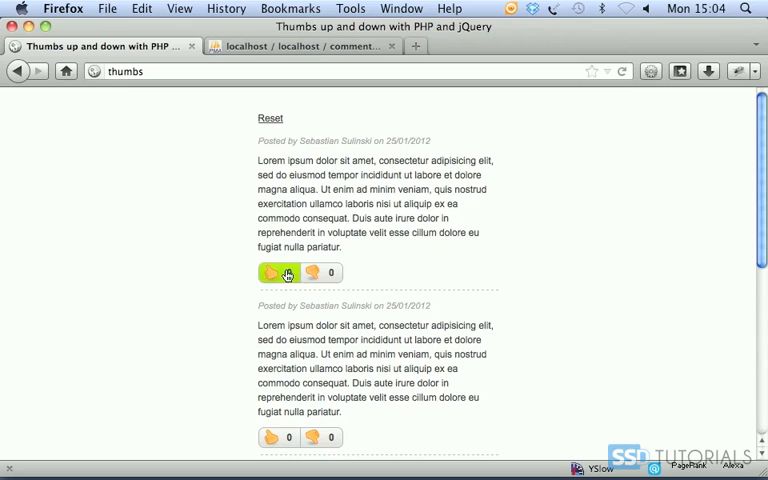
click(313, 437)
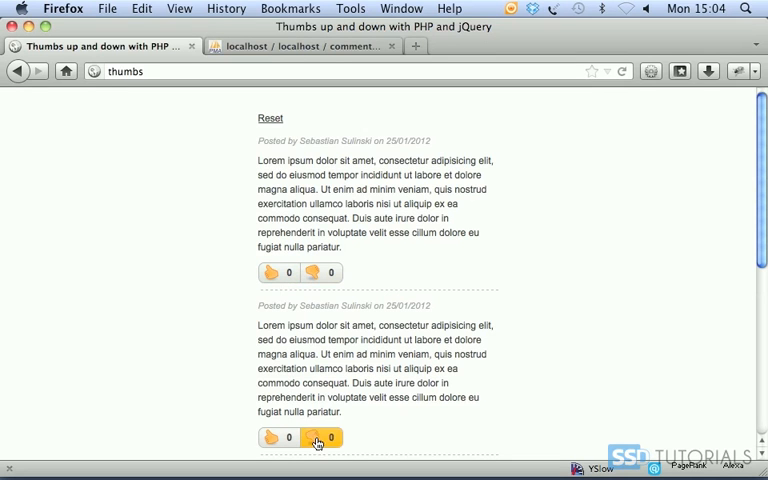
mouse_move(227, 278)
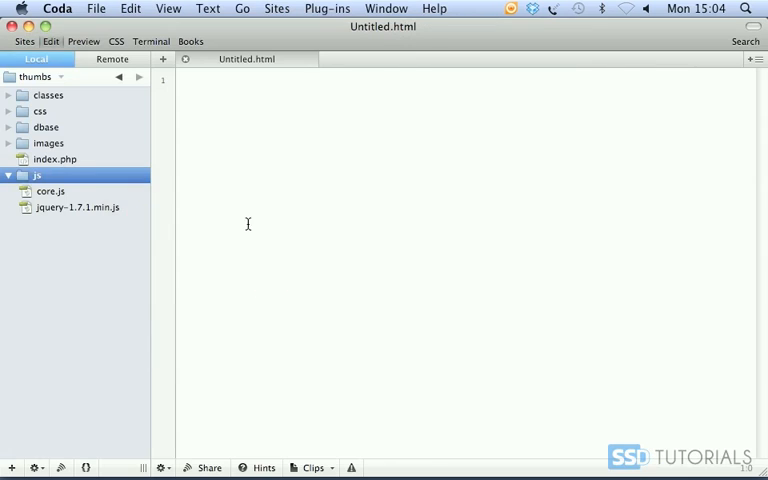
double_click(51, 191)
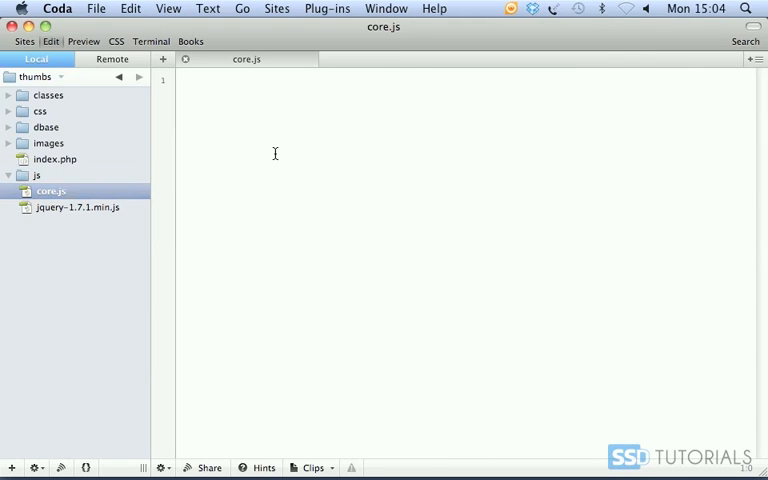
Add a $(function(){}) block calling rateObject.rate($('.rate')) and rateObject.reset($('.reset')).
text($(function() {)
text(});)
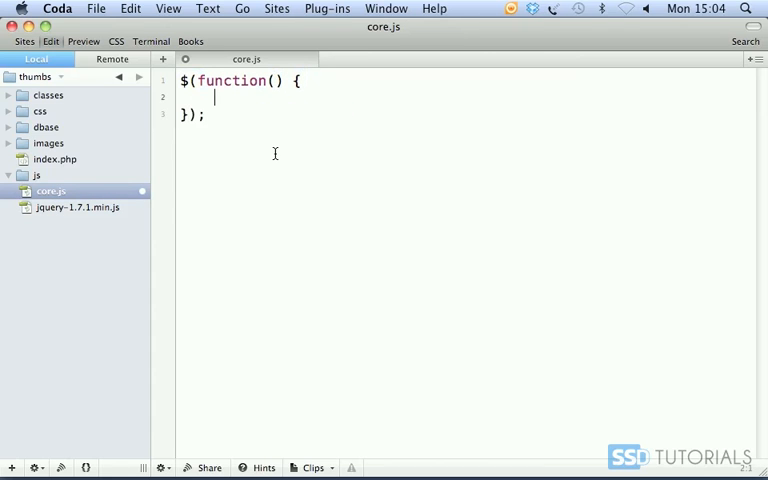
text(rateObjec)
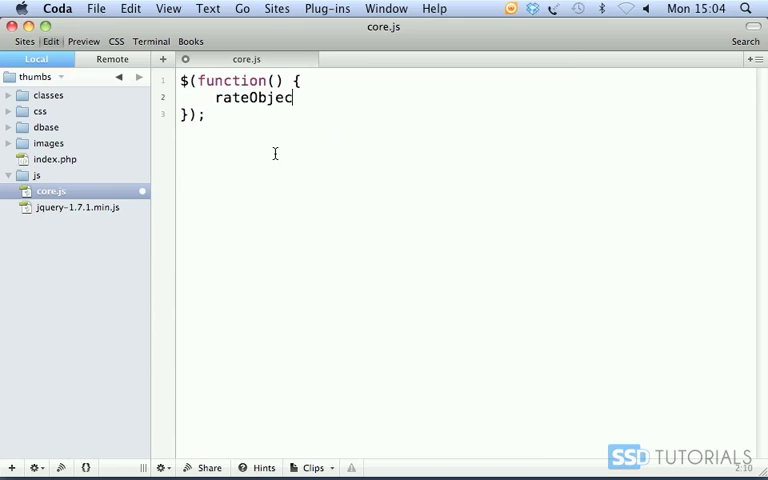
text(t.rate())
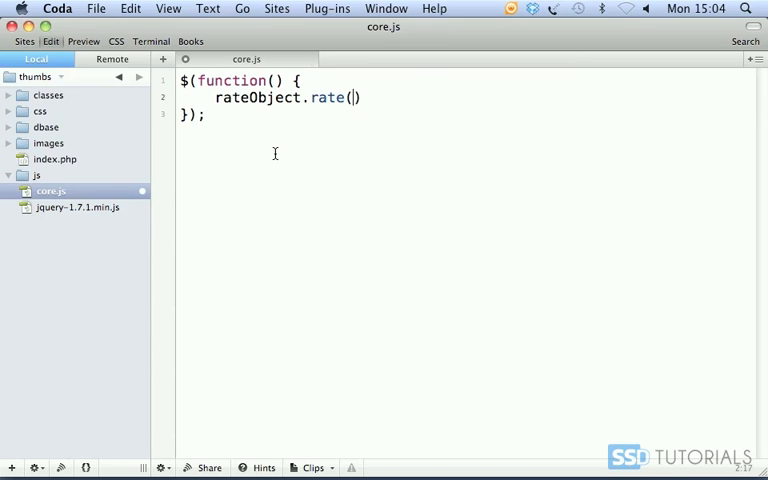
text($())
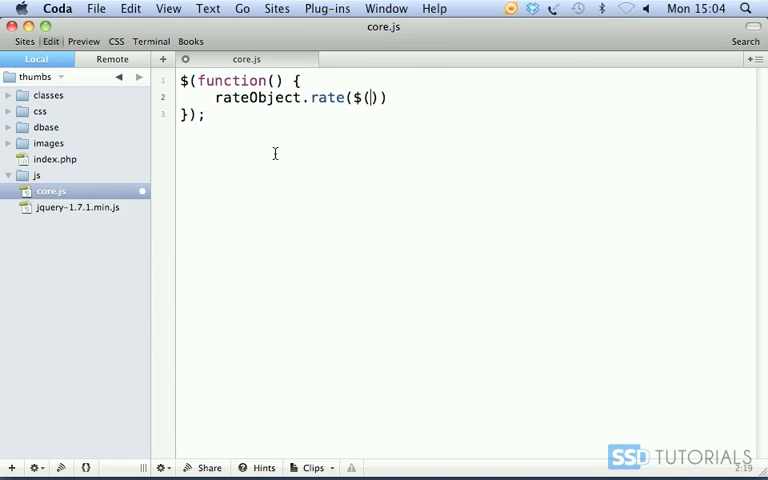
text('.rate)
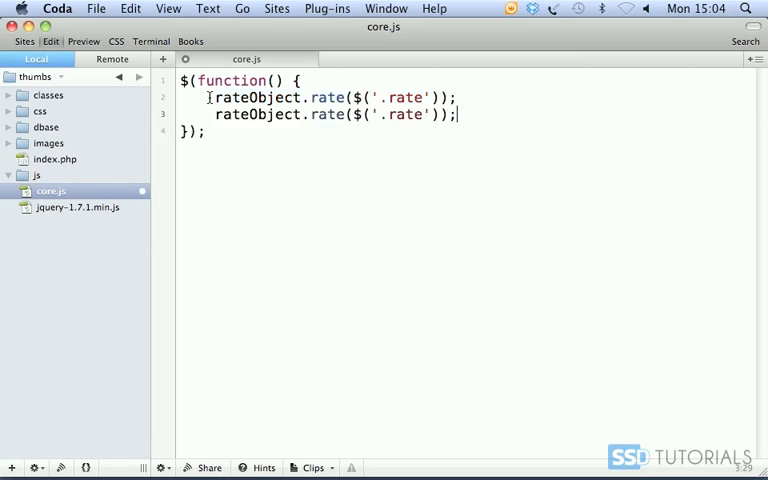
double_click(329, 114)
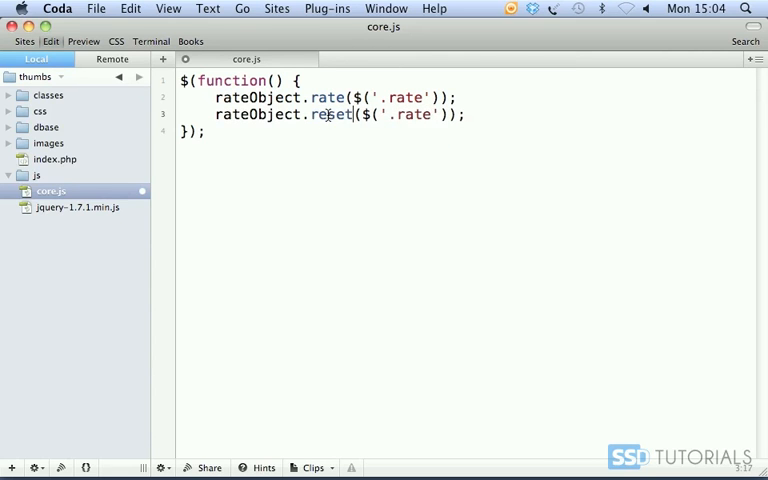
text(reset)
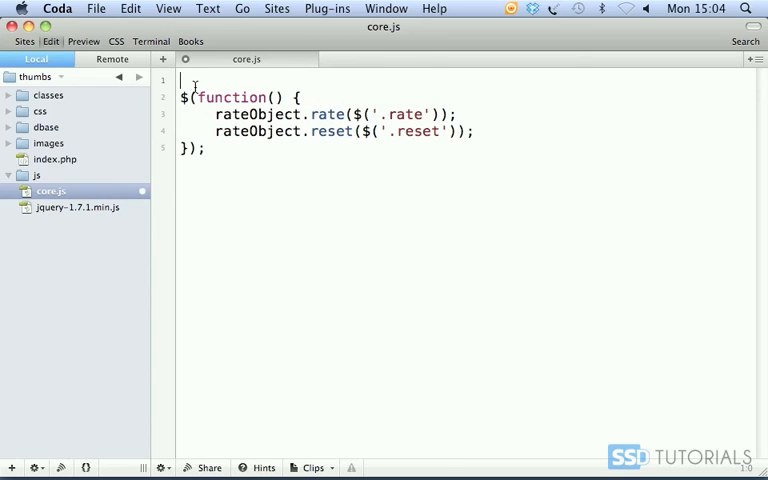
Declare var rateObject with urlRate '/mod/rate.php' and urlReset '/mod/reset.php'.
text(var)
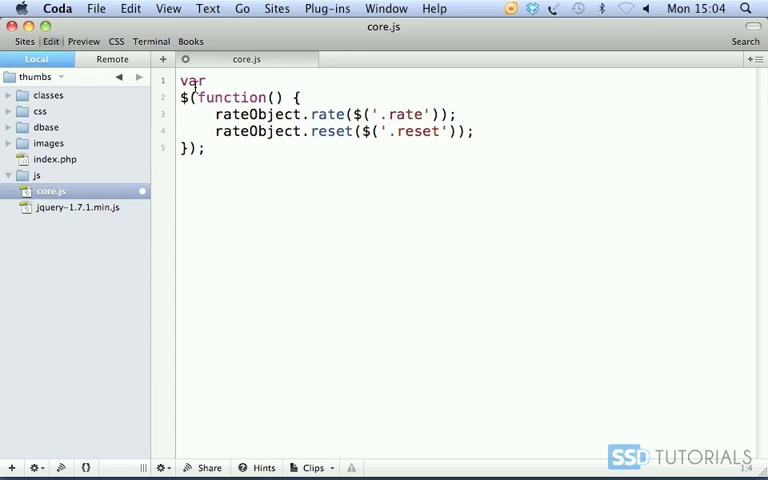
text(rateObject)
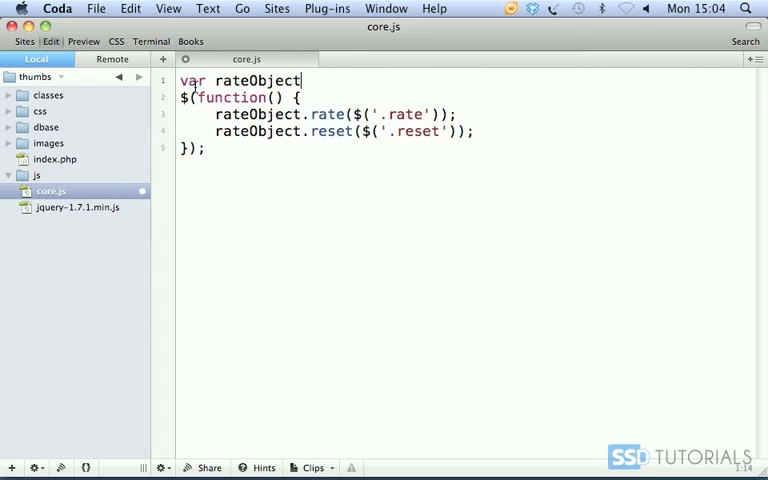
text(= {)
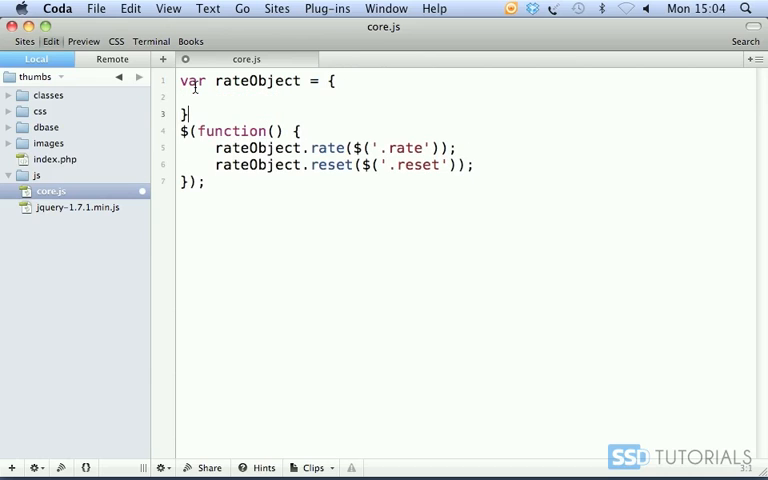
text(url)
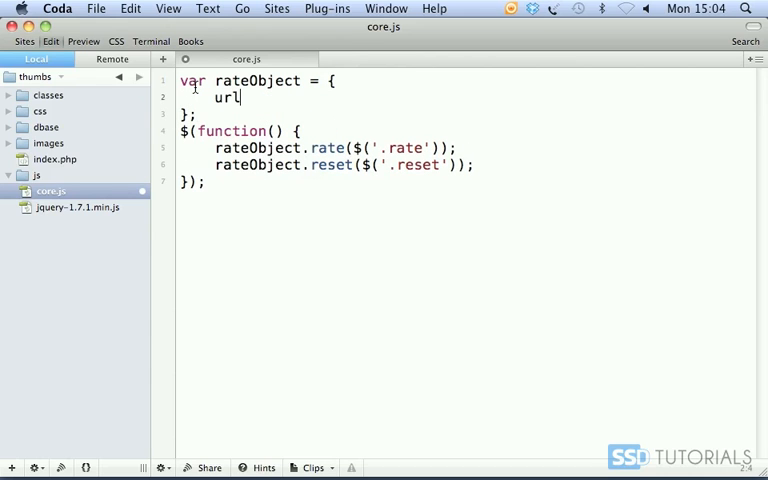
text(Rate = '')
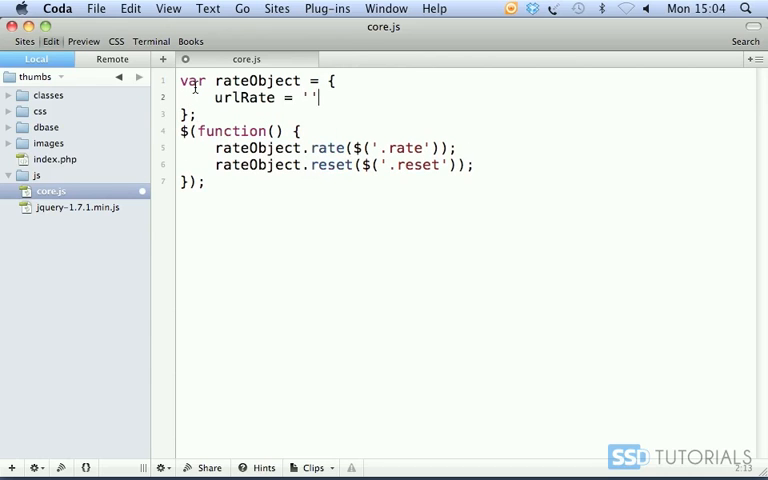
text(,)
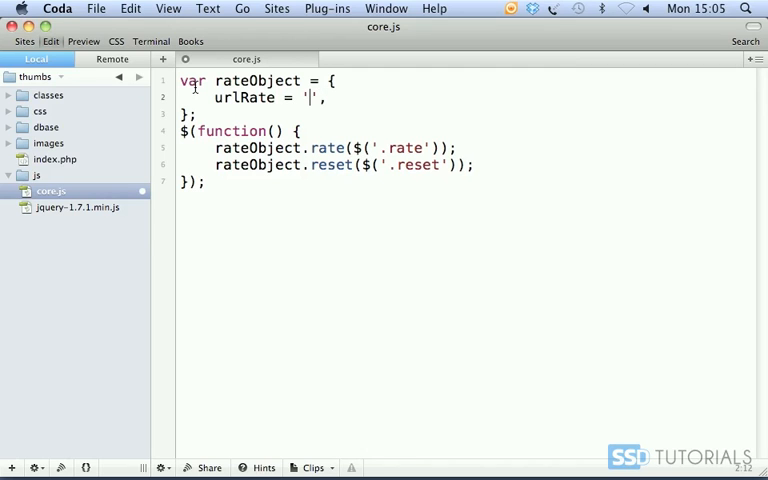
text(/mod)
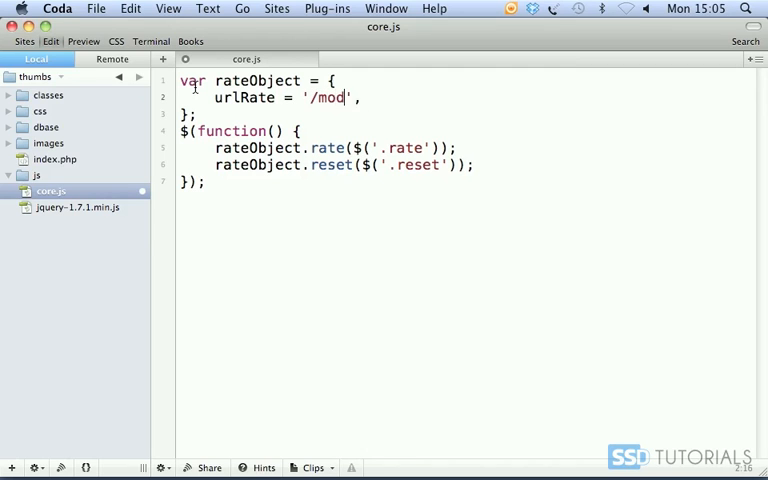
text(/rate.php)
text(urlReset)
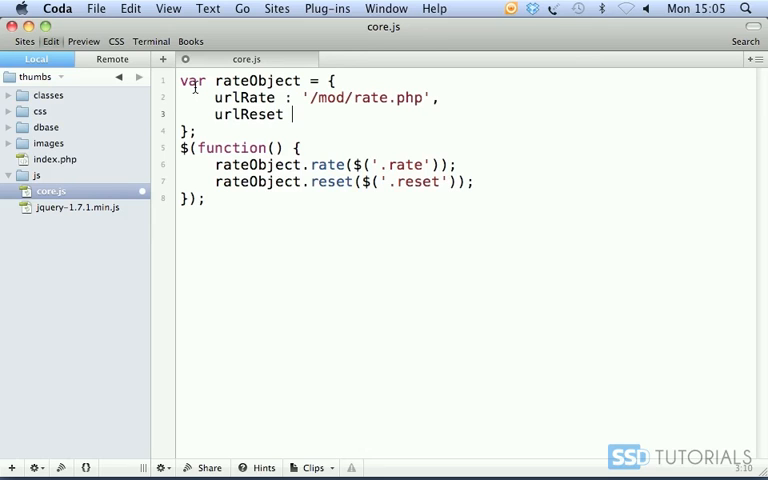
text(: ')
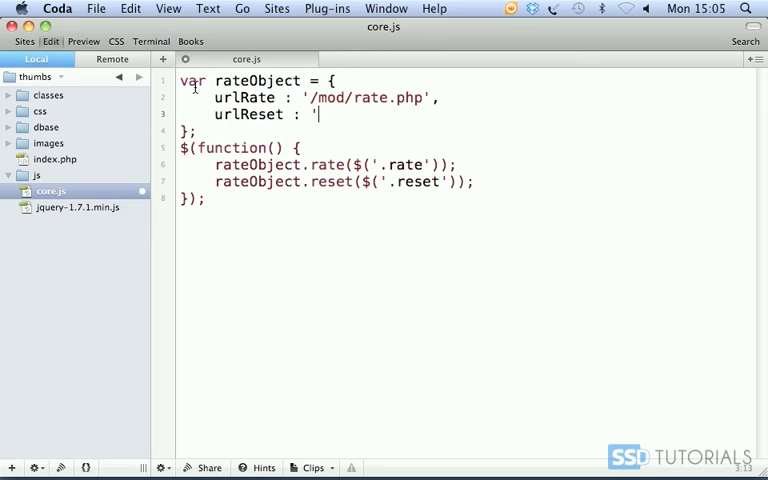
text(/mod/)
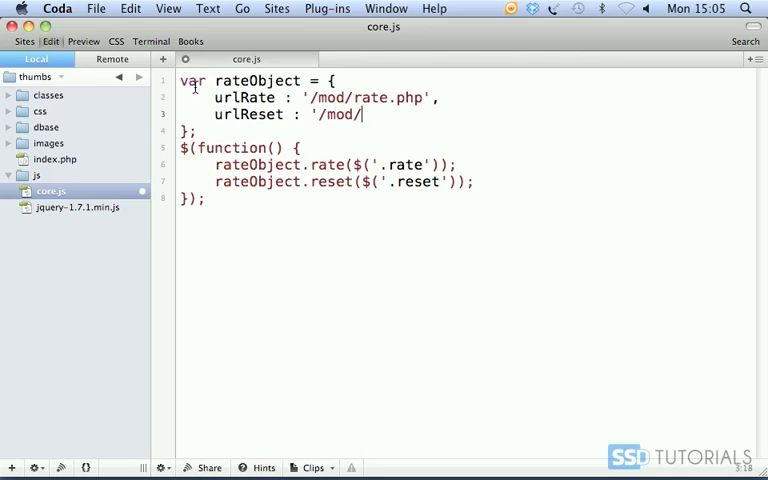
text(reset.php',)
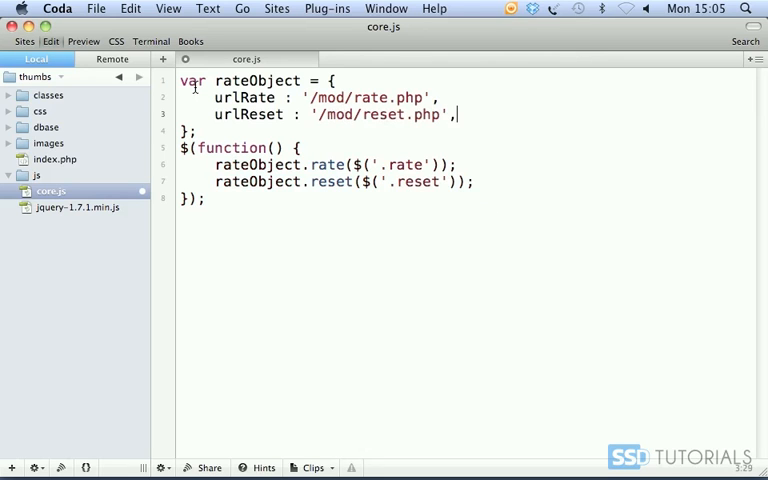
Add a rate: function(obj) { } property to rateObject.
key(return)
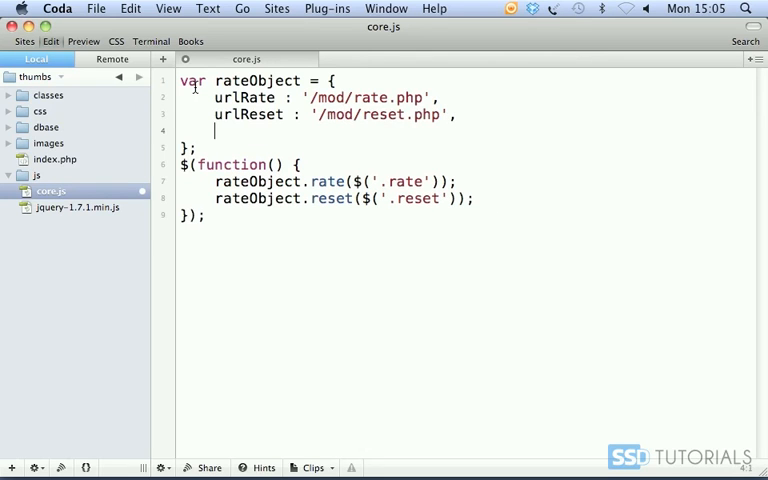
text(rate)
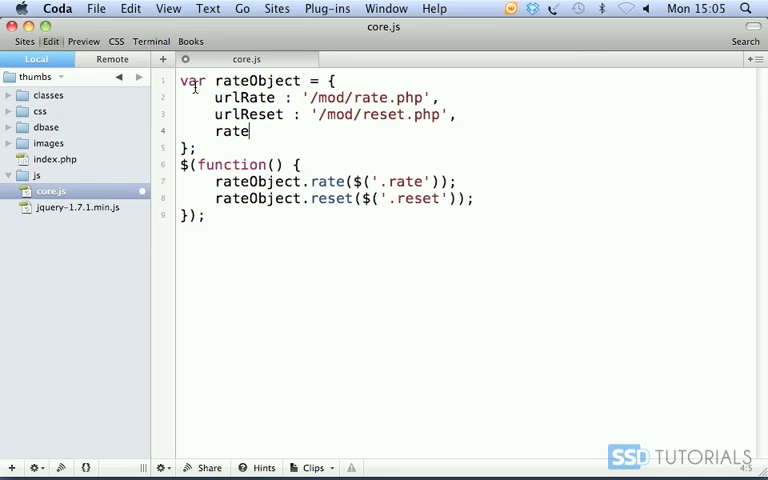
text(: function)
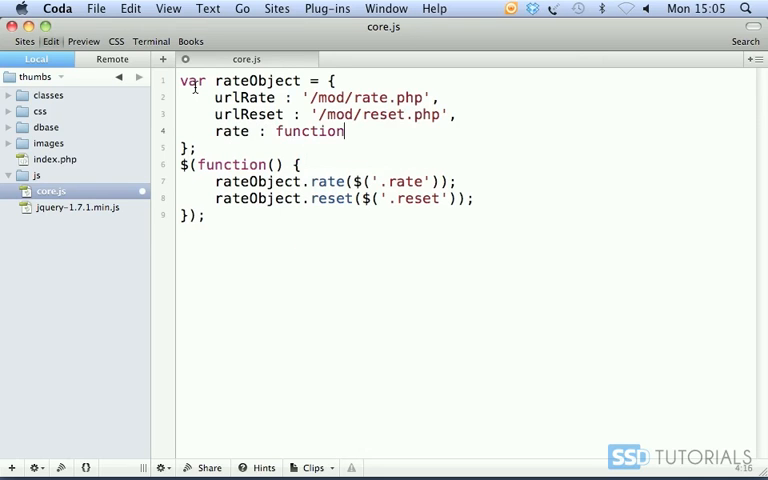
text((obj) {)
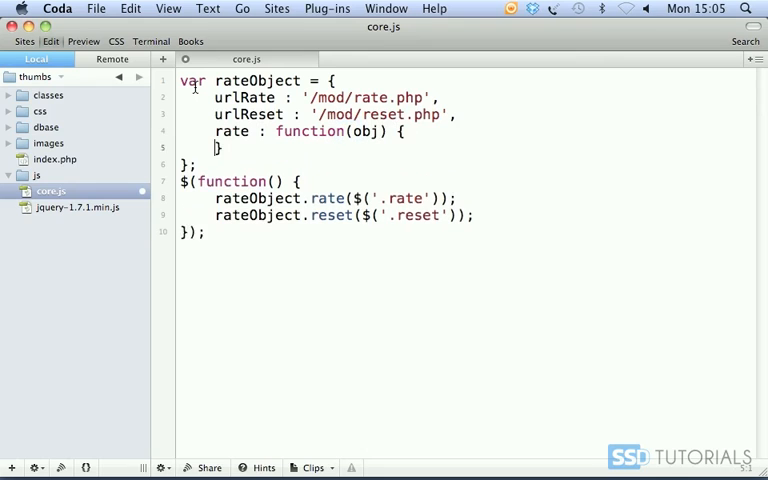
Add obj.live('click', function(e) { e.preventDefault(); }) inside rate.
text(obj)
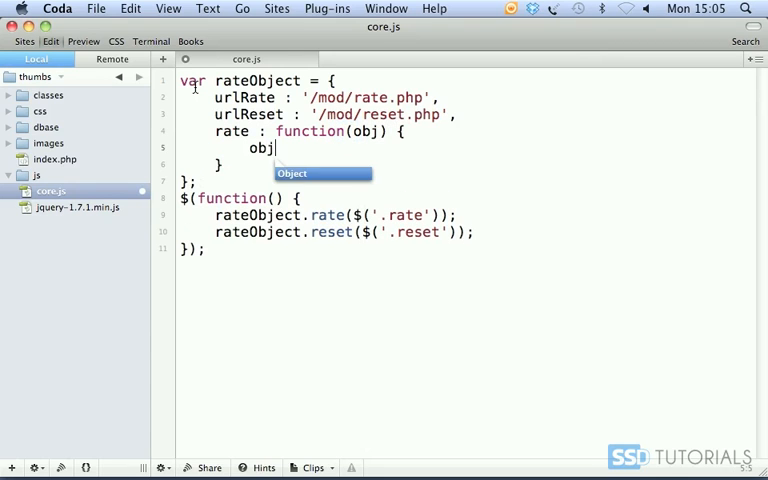
text(.live('click', function(e) {)
text(});)
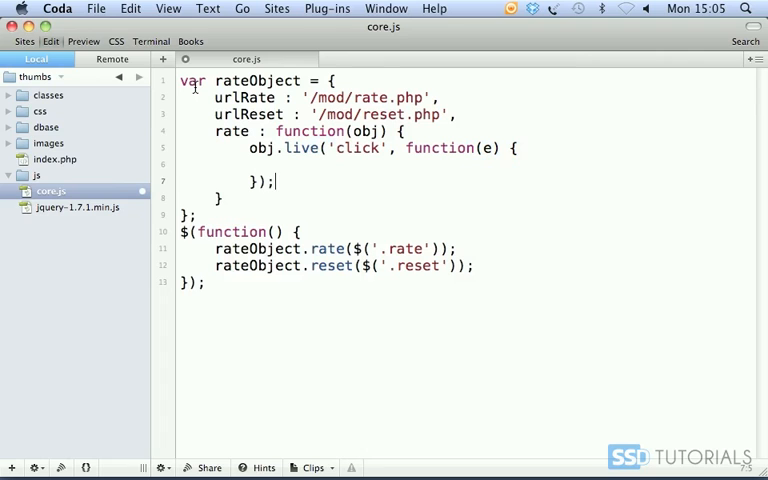
key(Return)
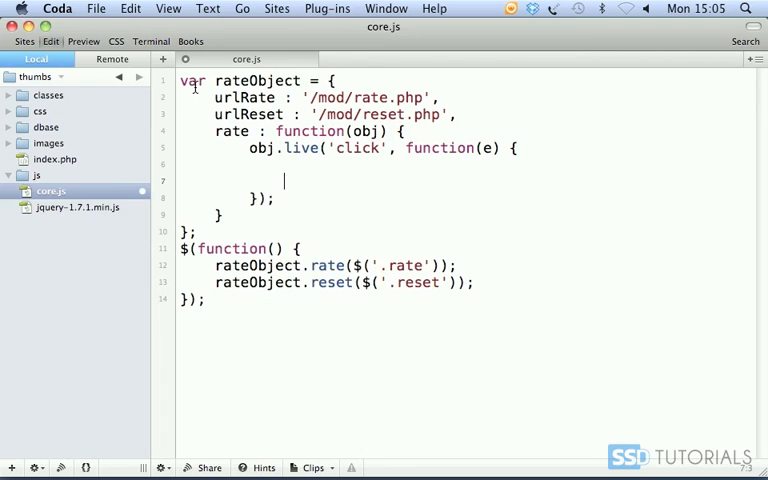
text(e.prev)
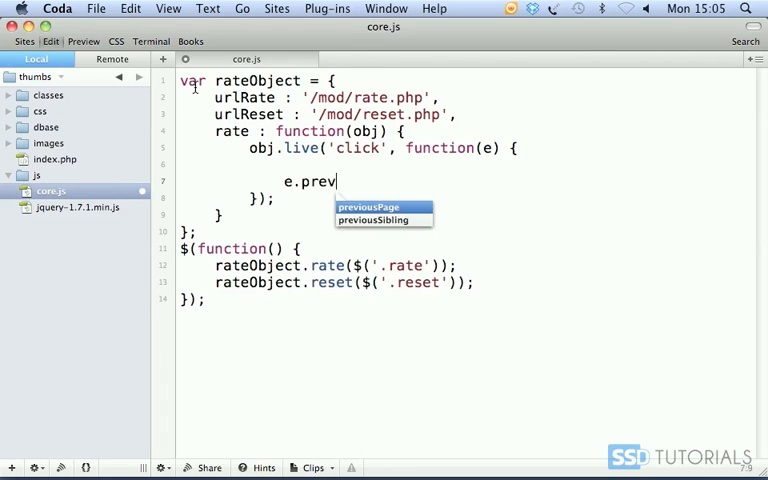
text(entDefau)
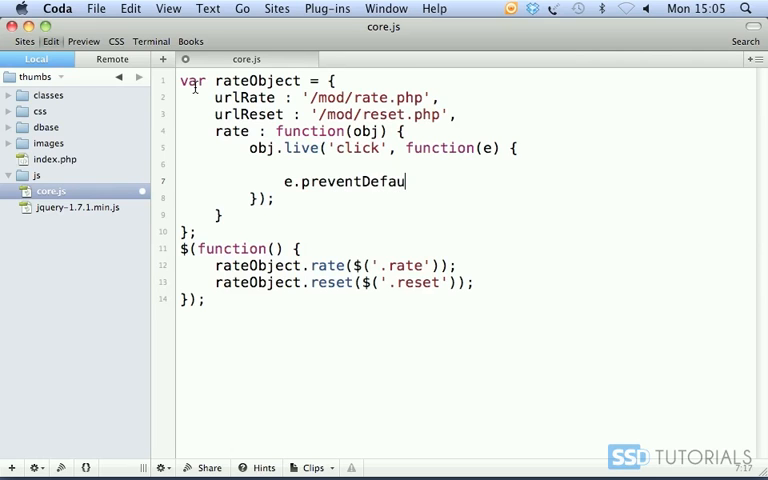
text(lt();)
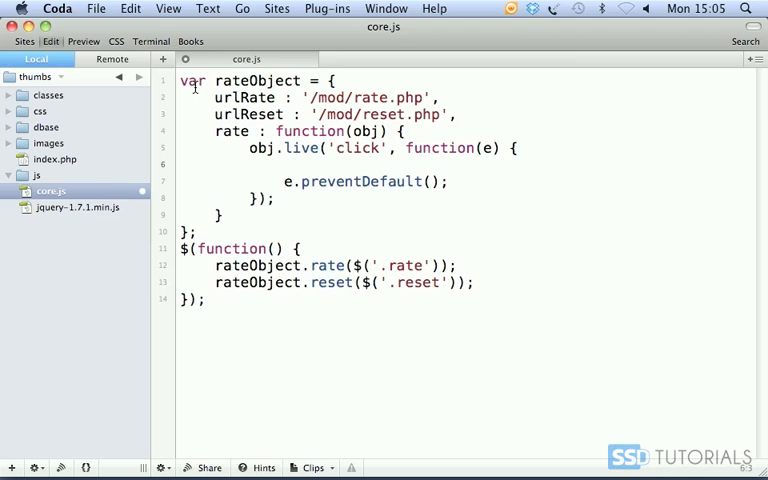
click(285, 165)
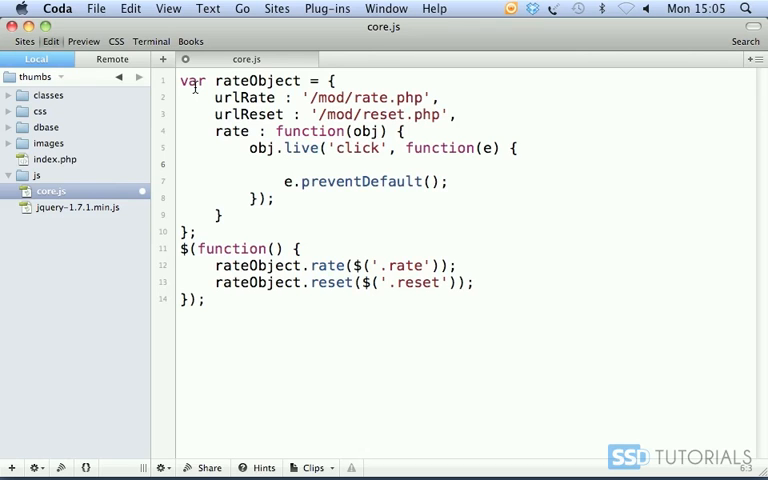
Declare thisObj and set thisType to 'up' if it has class rateUp, else 'down'.
click(285, 165)
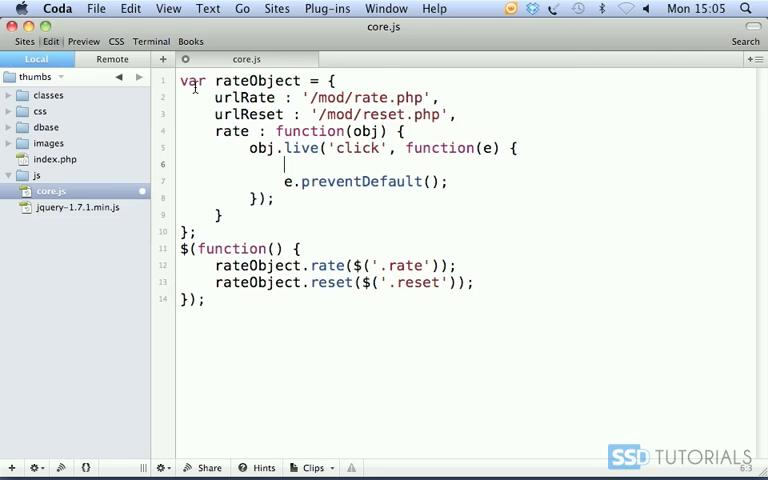
text(var thisType =)
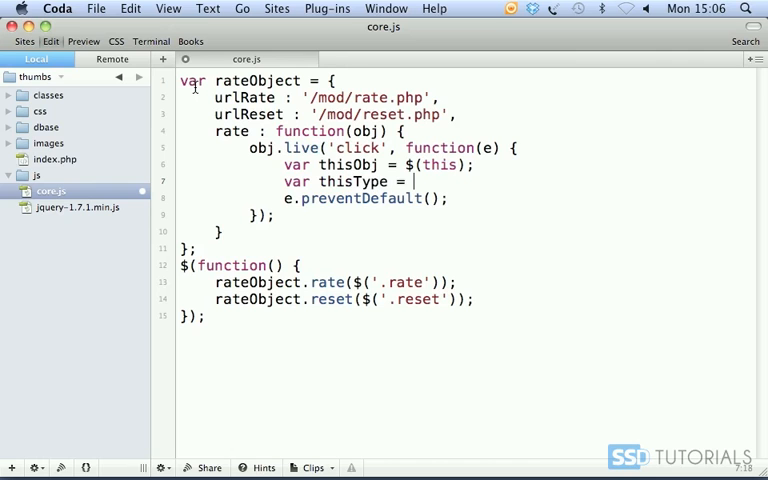
text(thisObj)
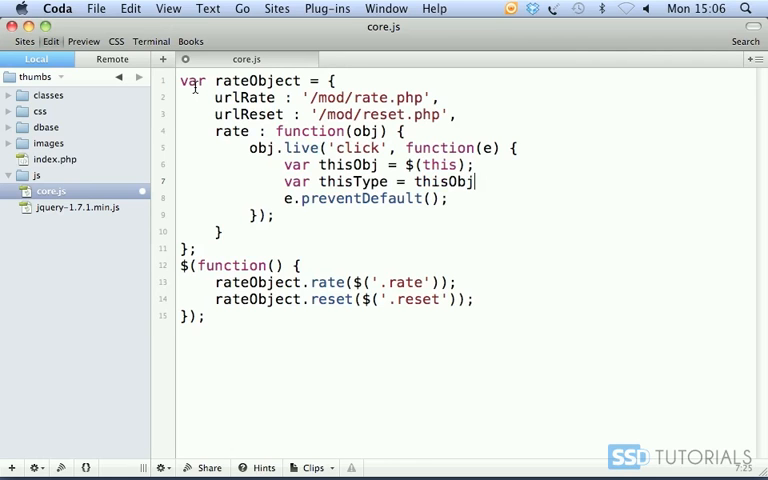
text(.hasClass)
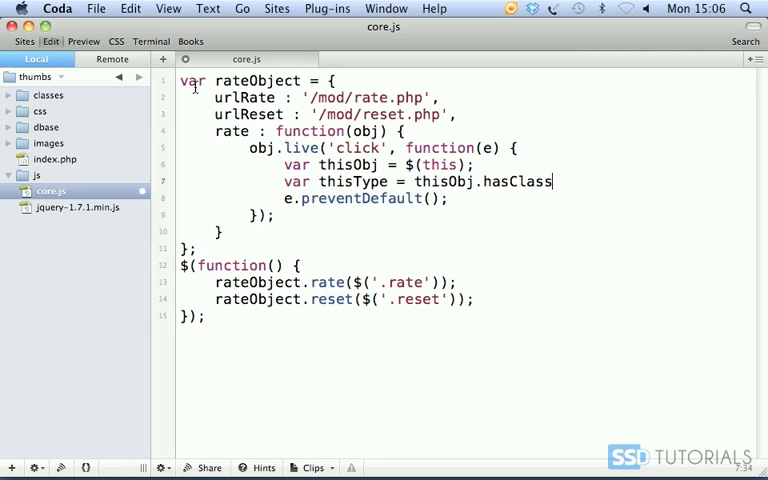
text(('rateUp') ?)
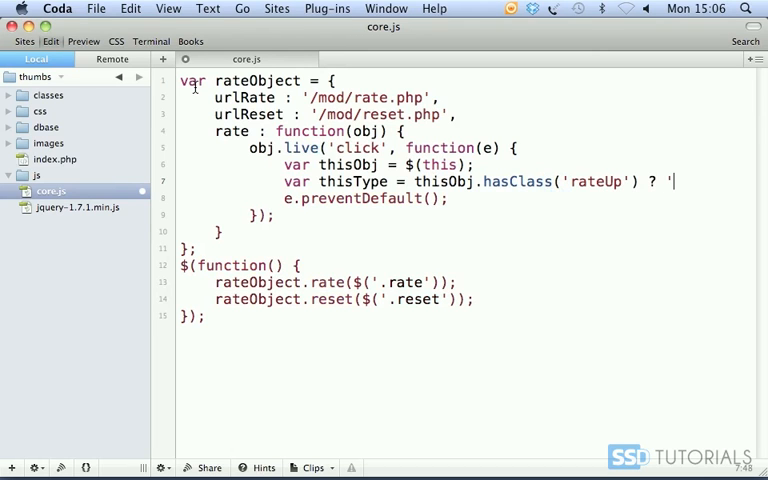
text('up' :)
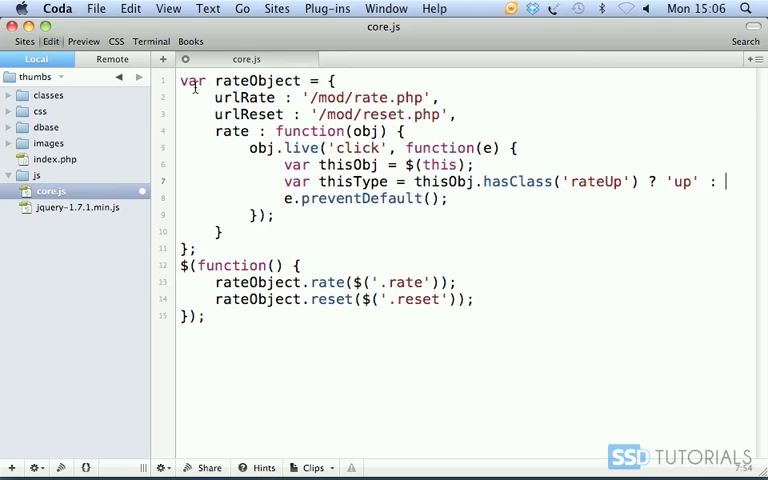
text('down';)
text(var this)
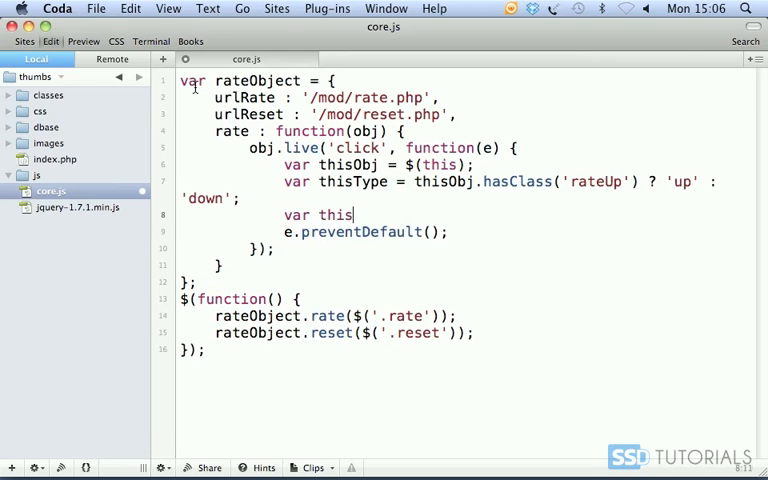
Declare thisItem from the data-item attribute and thisValue from the span text.
text(Item = thisObj)
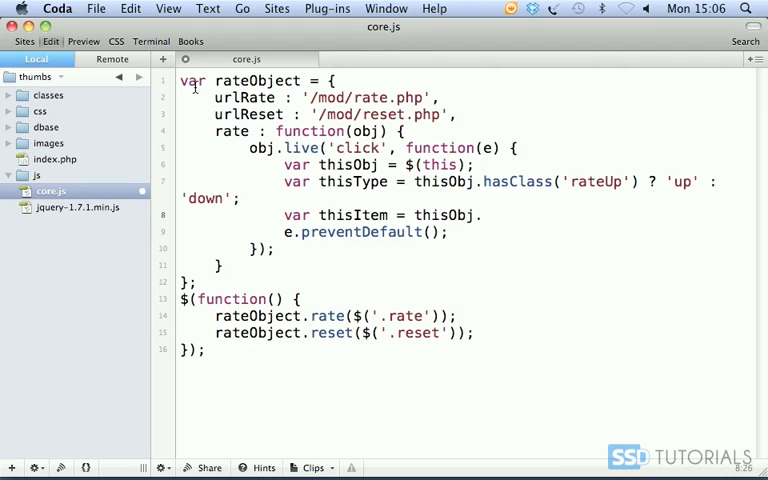
text(.attr('data-item');)
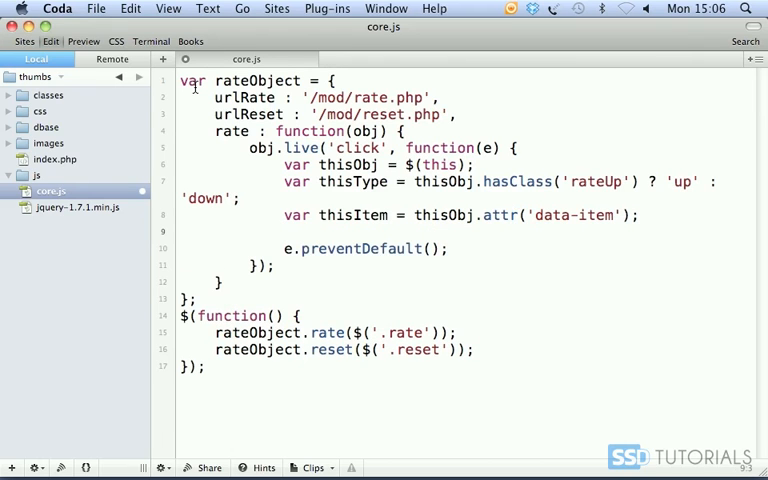
text(var thisValue =)
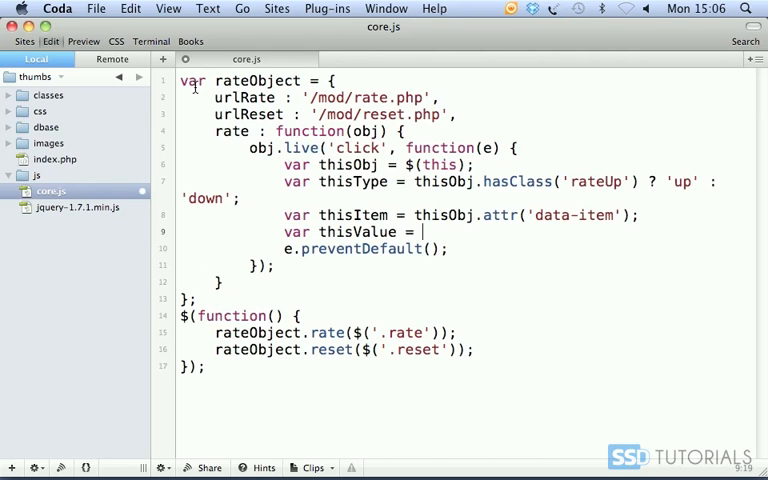
text(thisObj.children('span')
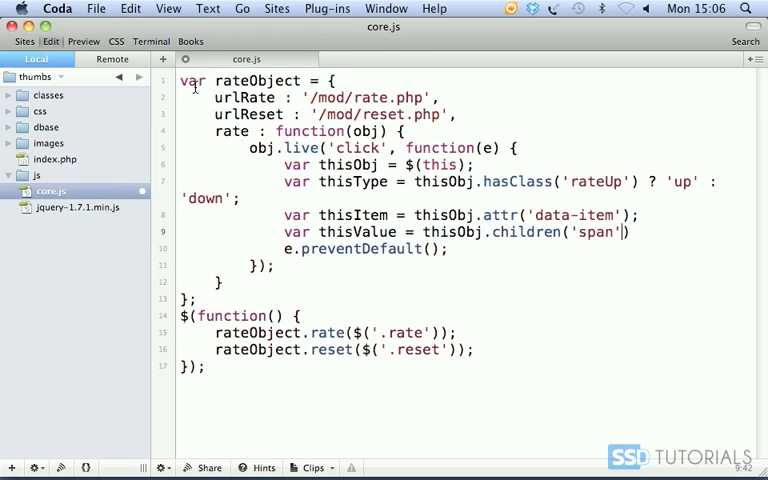
text(.text();)
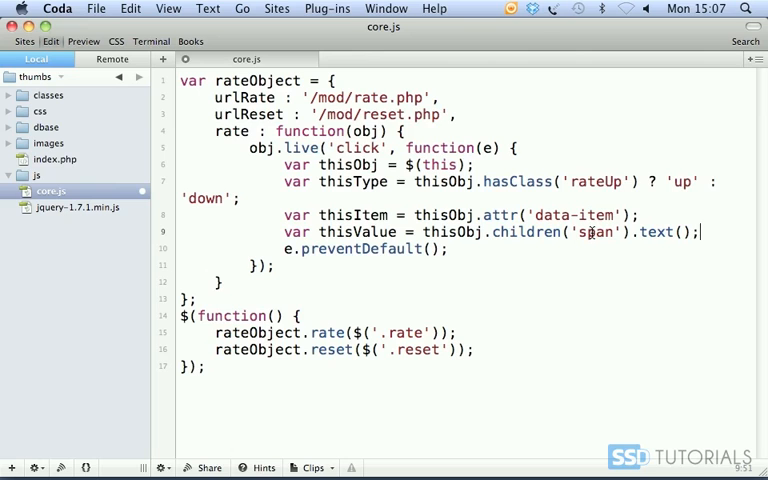
double_click(655, 232)
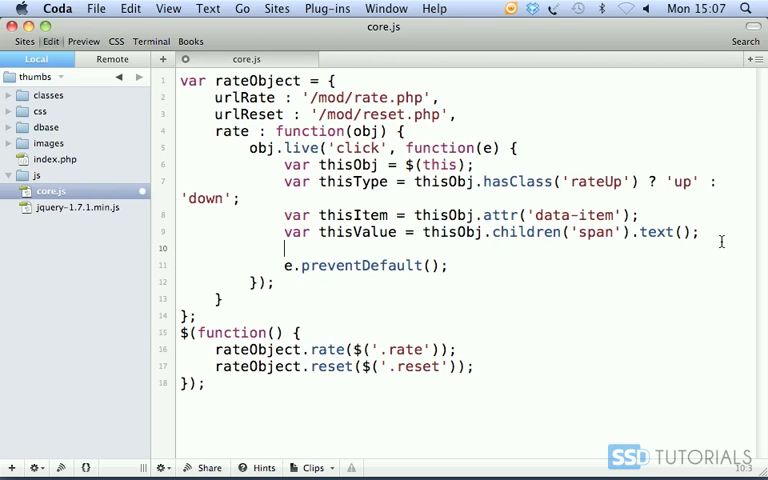
Add jQuery.getJSON(rateObject.urlRate, {type: thisType, item: thisItem}, function(data) {}).
text(jq)
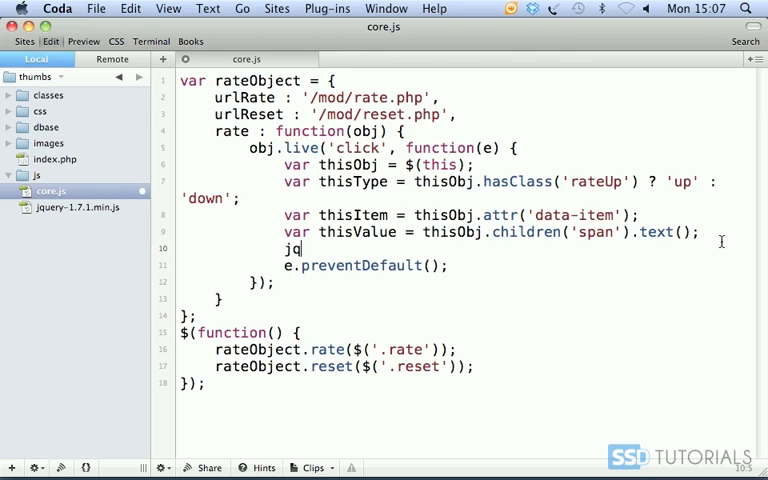
text(uery)
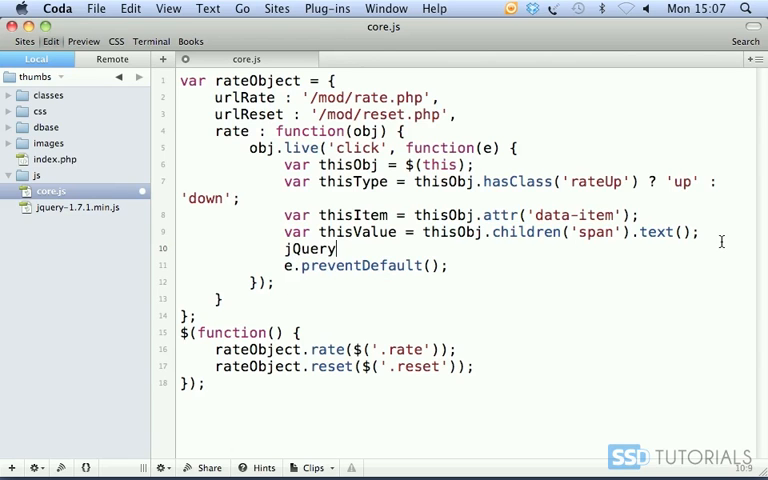
text(.getJSON()
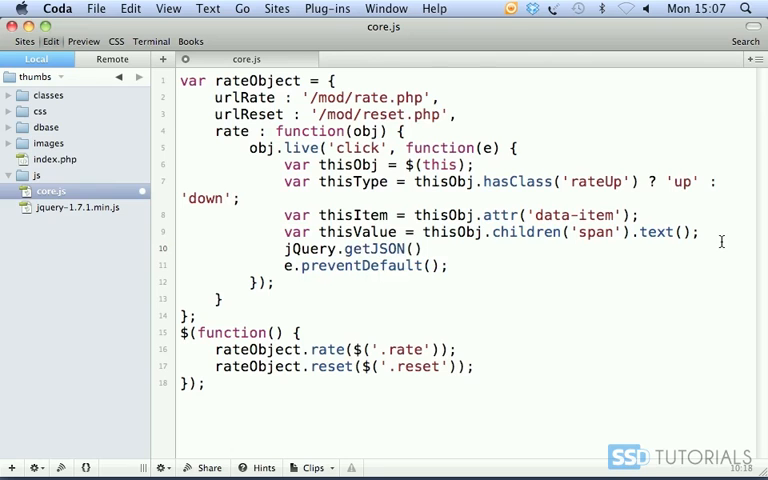
text(rateObject.urlRate, {)
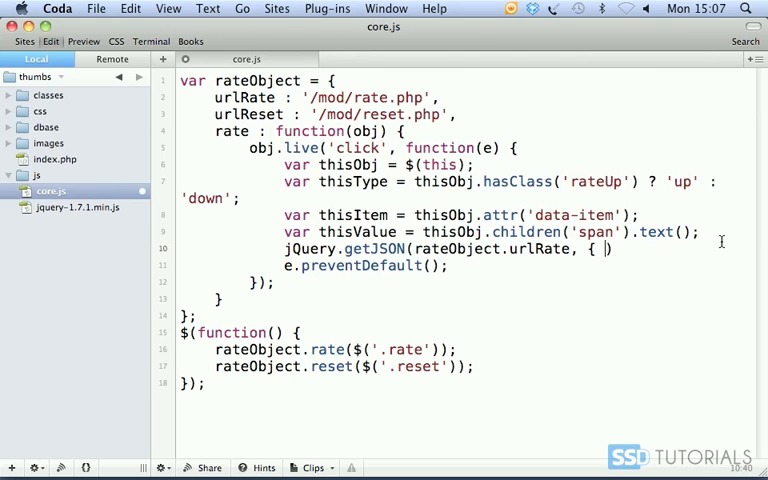
text(type : thisType, item : })
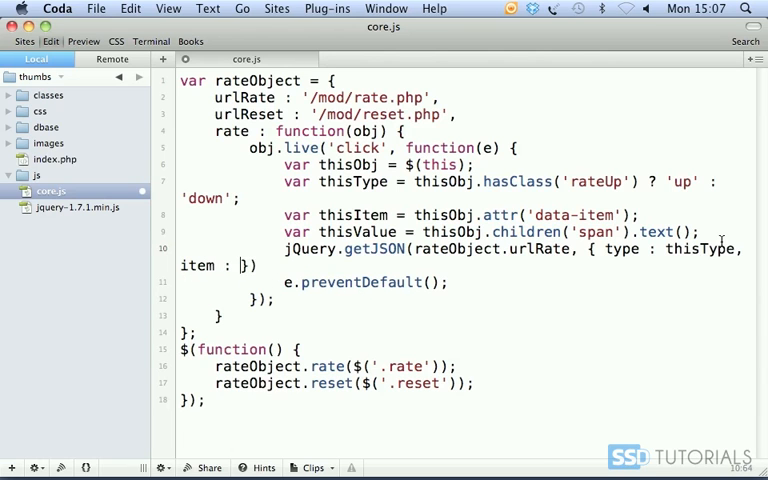
text(thisItem)
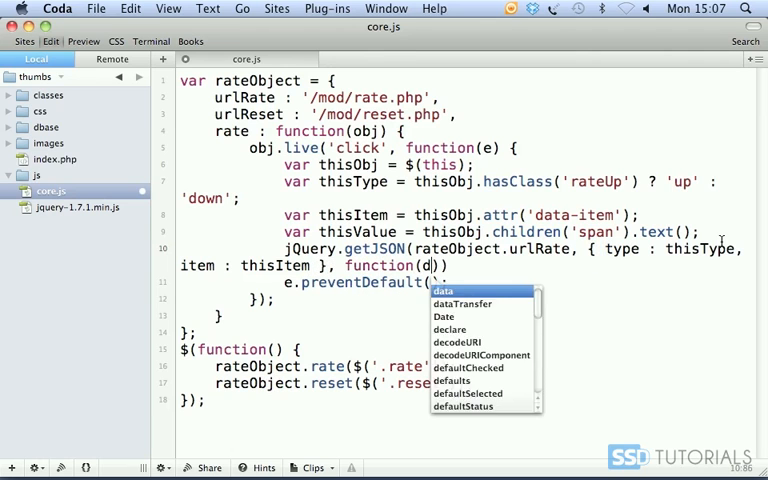
click(443, 291)
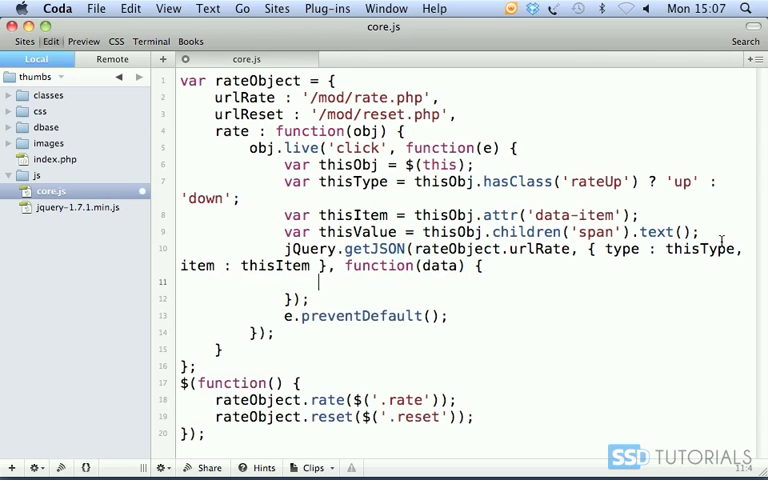
Add if (!data.error) setting the span html to parseInt(thisValue, 10) + 1.
text(if (!)
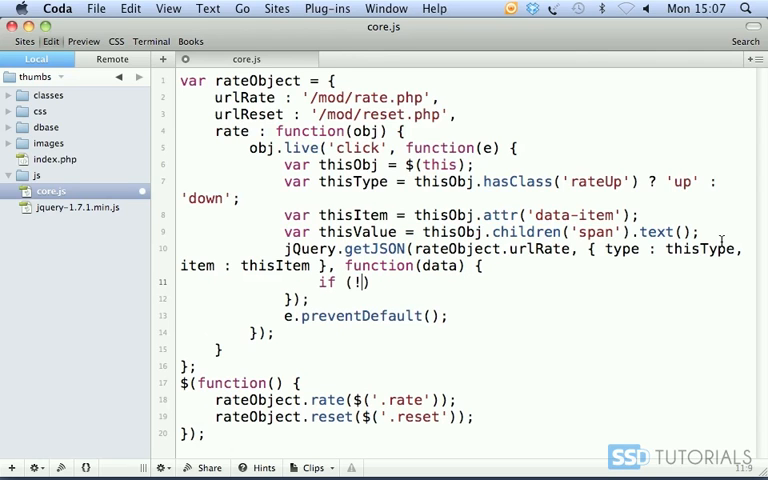
text(data.error)
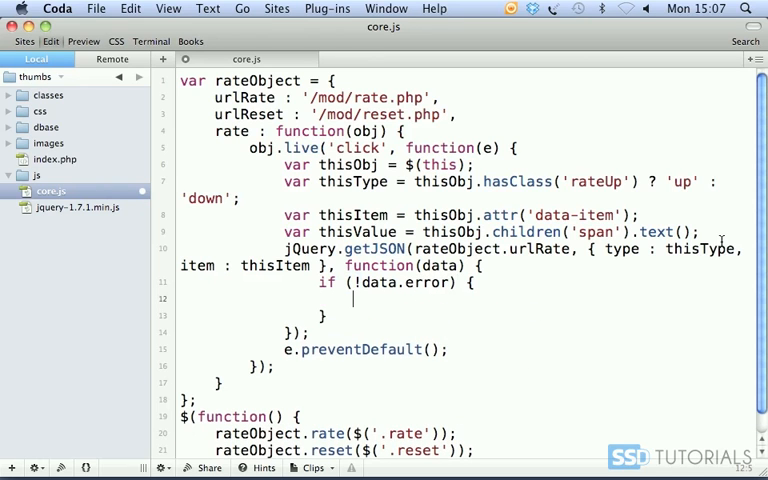
text(thisO)
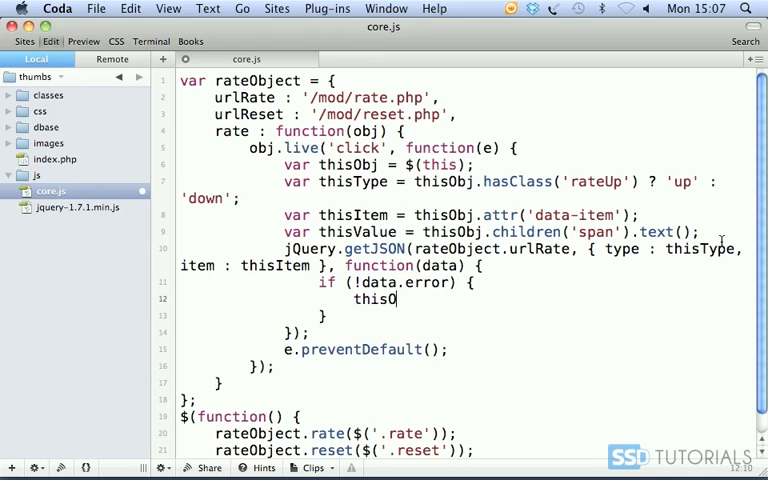
text(bj.children())
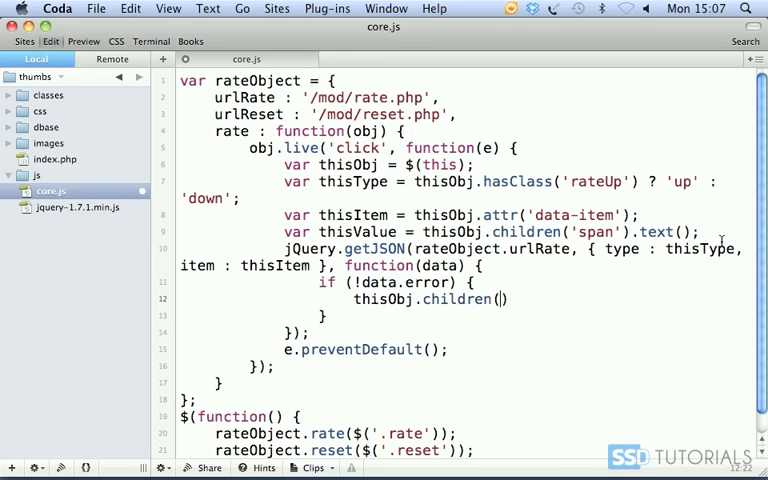
text('span')
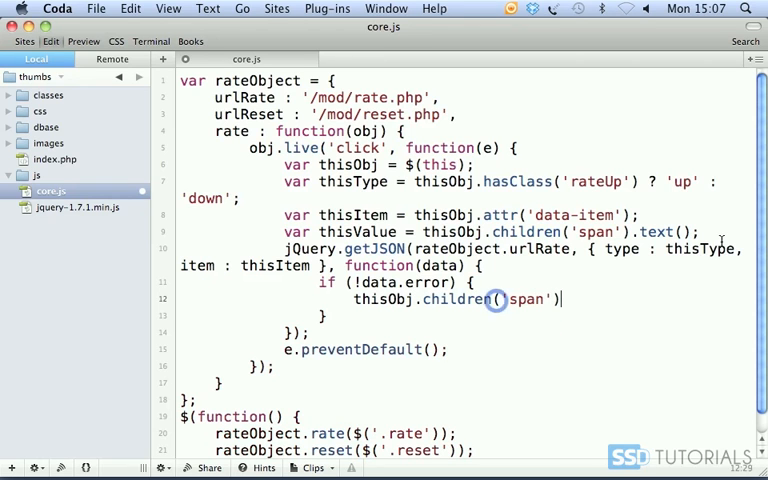
text(.html)
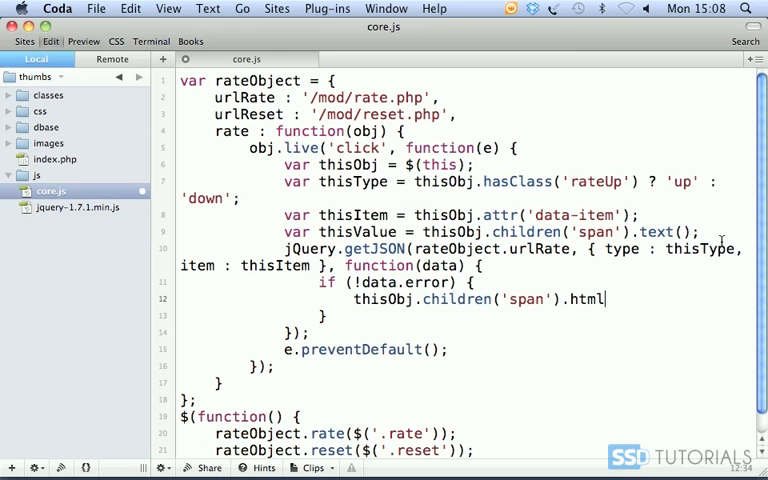
text((parseInt(thisValue,)
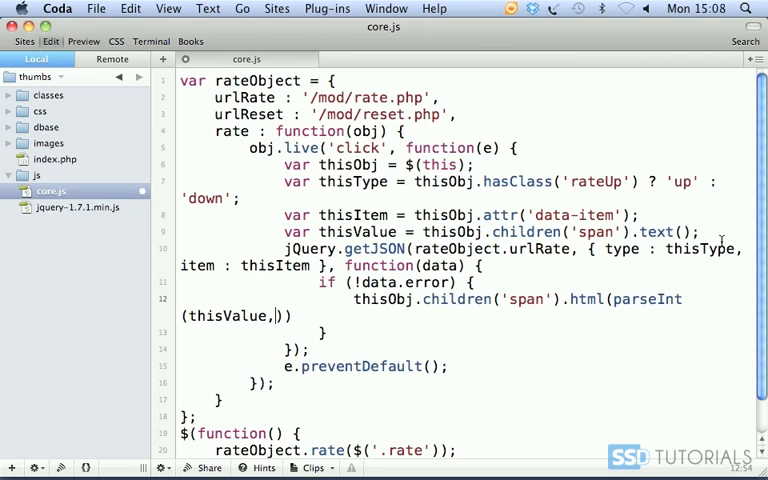
text(10)
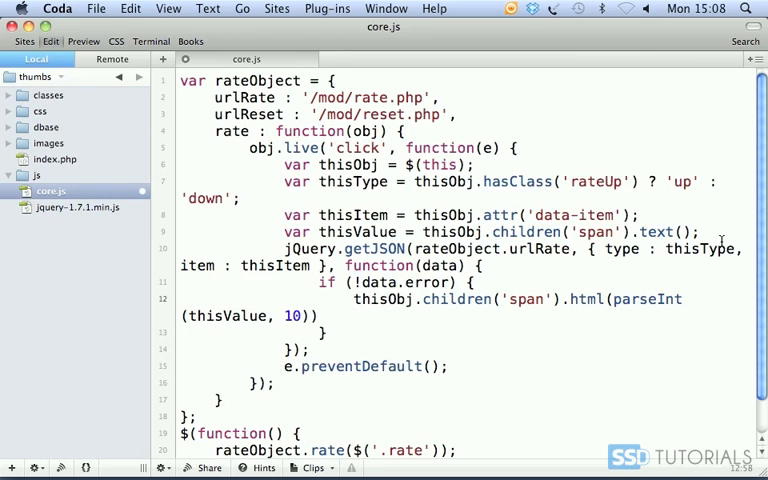
text())
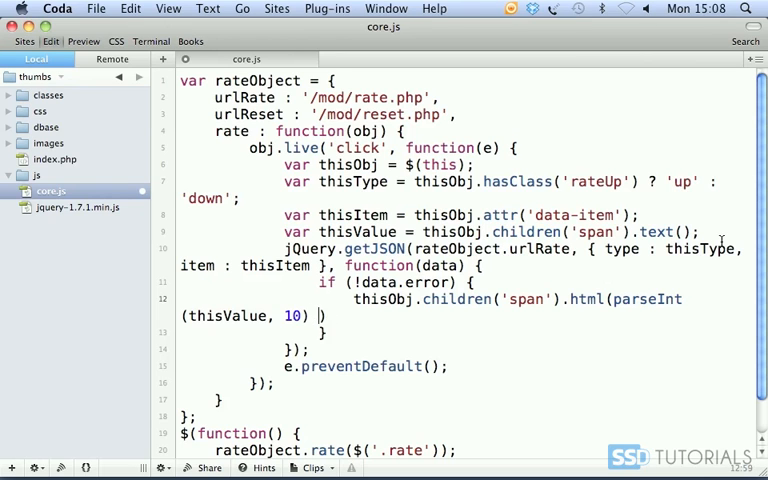
text(+ 1)
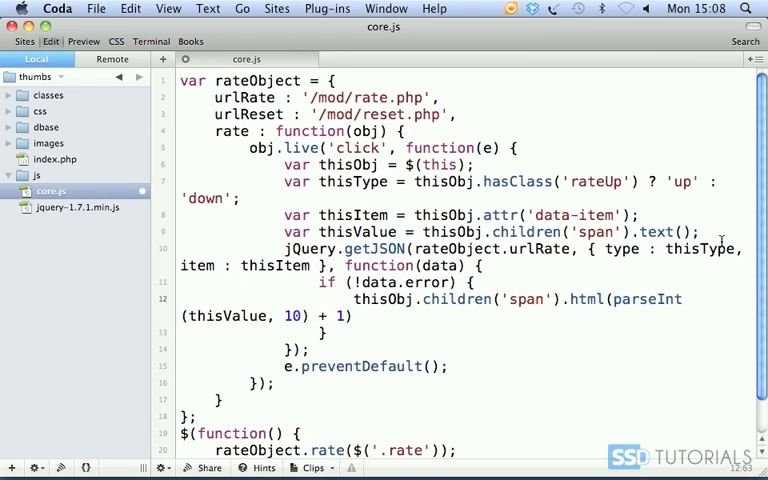
text(t)
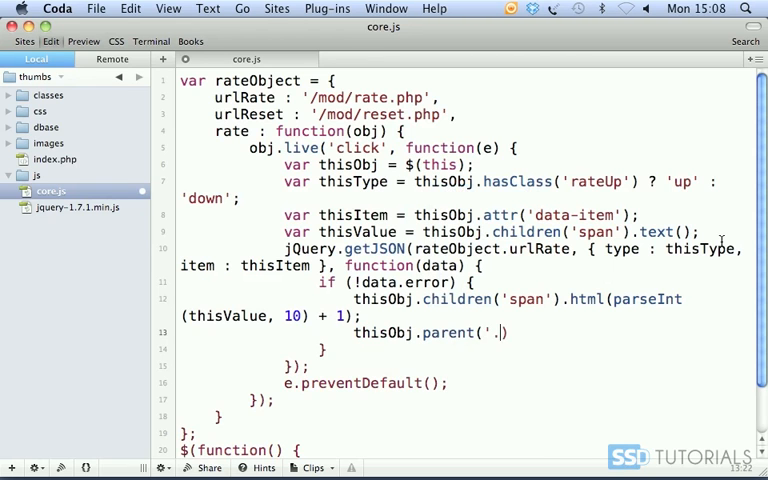
Find '.rate' in parent '.rateWrapper', add class 'rateDone' and remove class 'rate'.
text(rateWrapper)
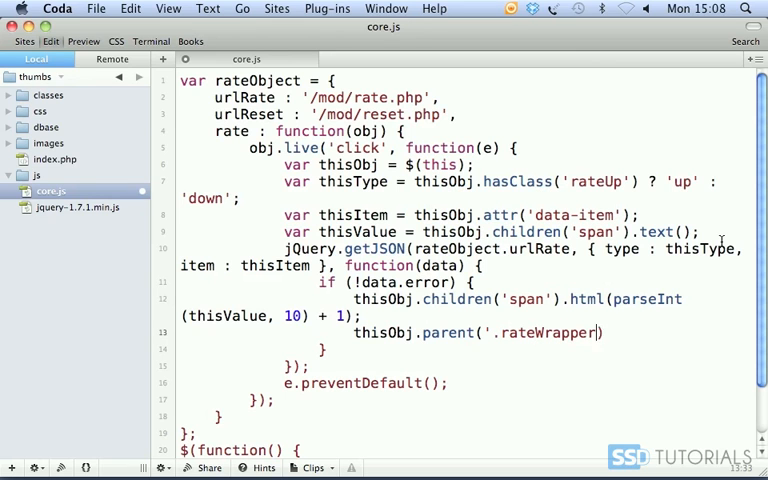
text(.find)
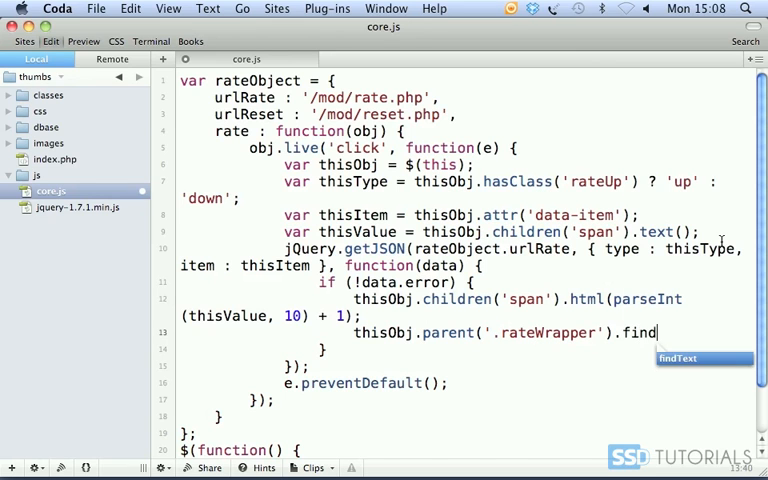
text(('.rate')
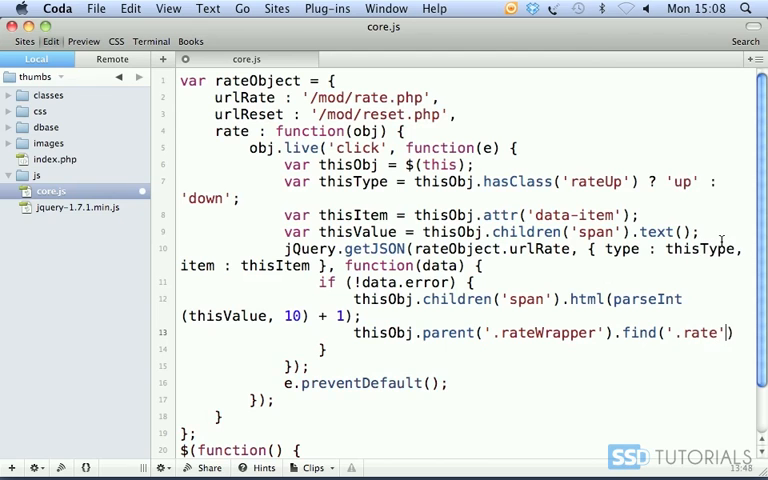
text(.addClass('rateDone)
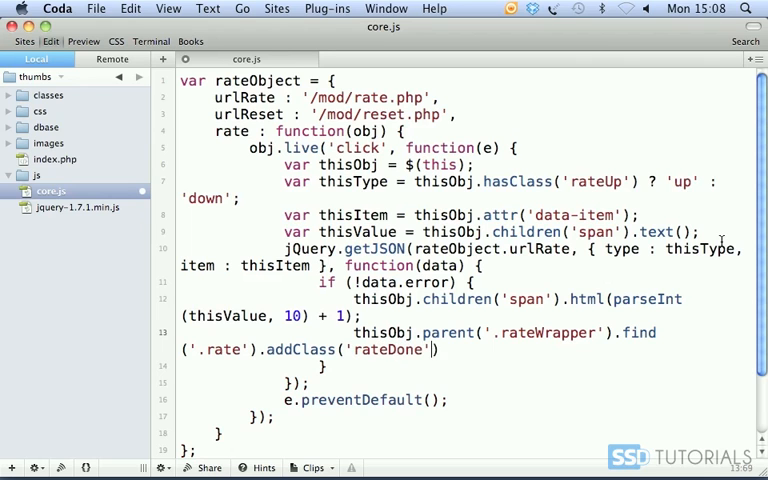
text(.reme)
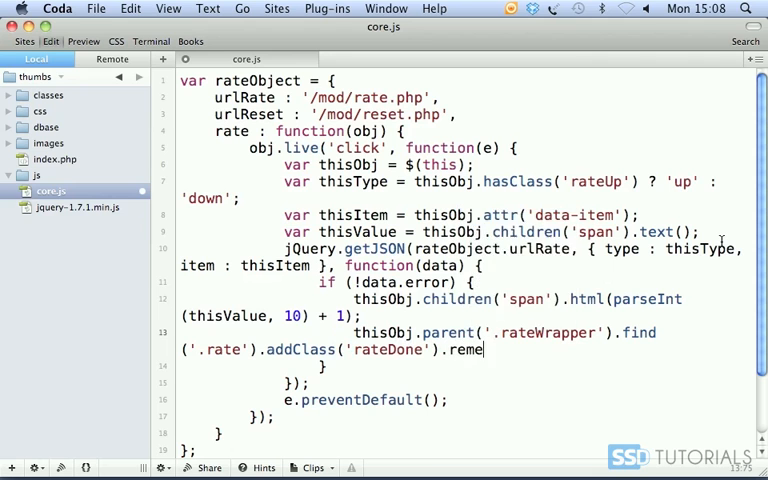
text(veClass)
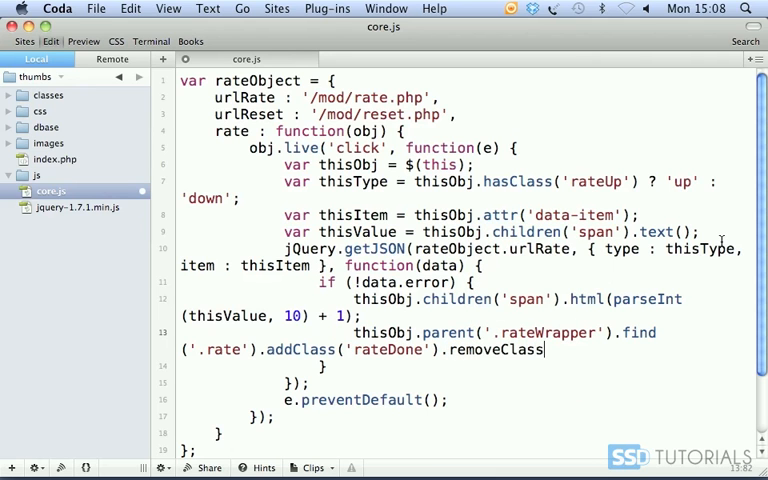
text(('rate');)
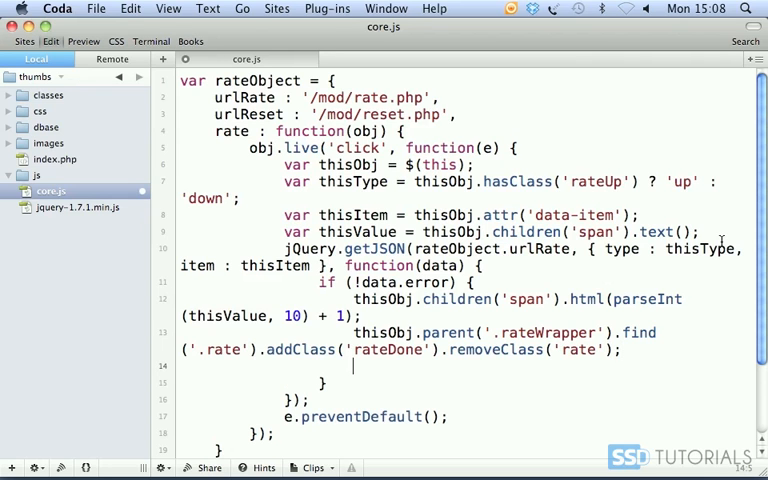
Add thisObj.addClass('active'); inside the success branch.
text(thisOb)
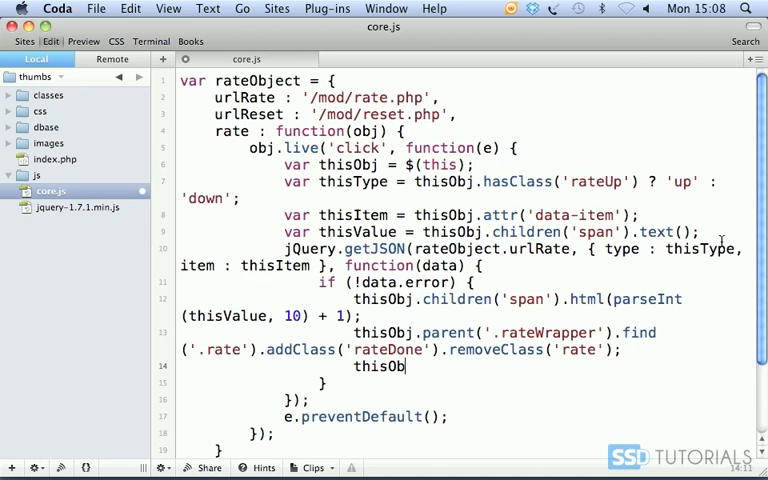
text(j.addClass('active)
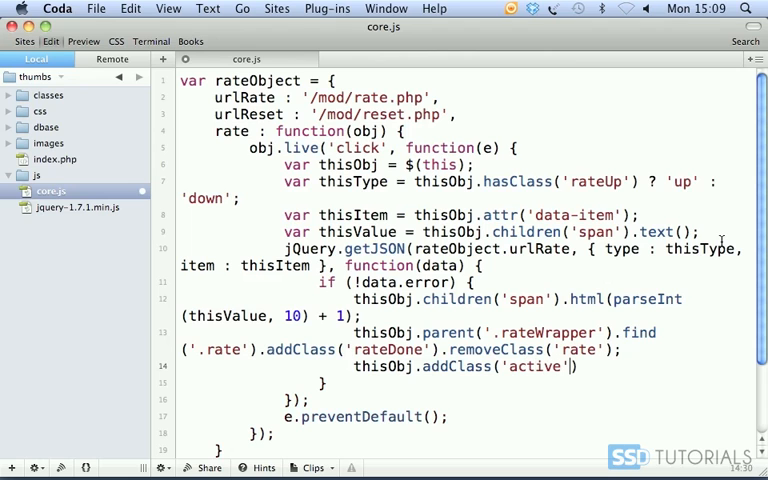
text(;)
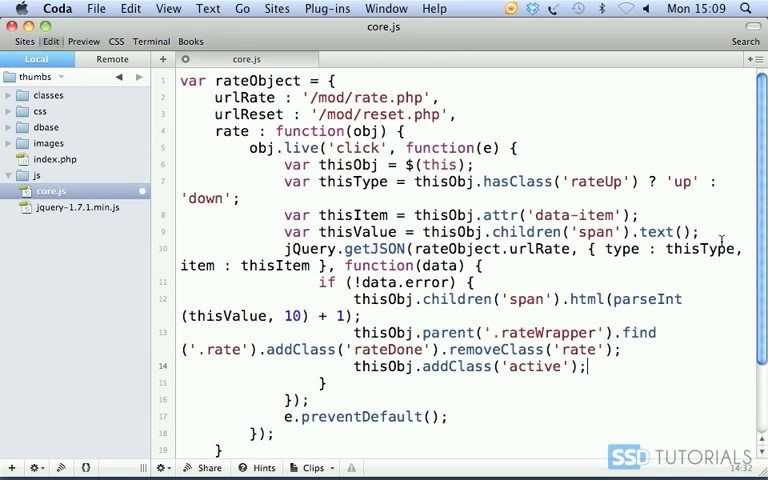